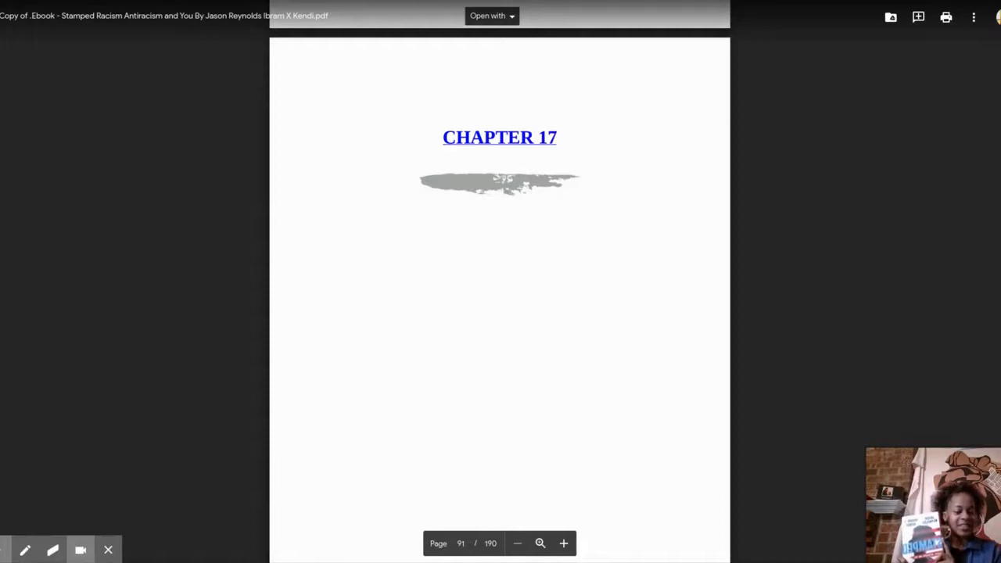
scroll("down", 3)
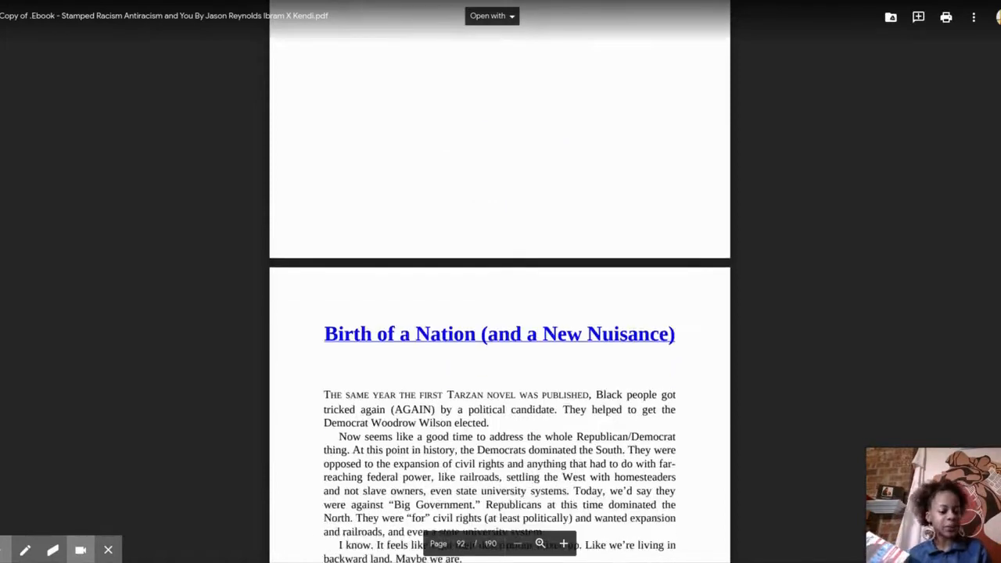
scroll("down", 3)
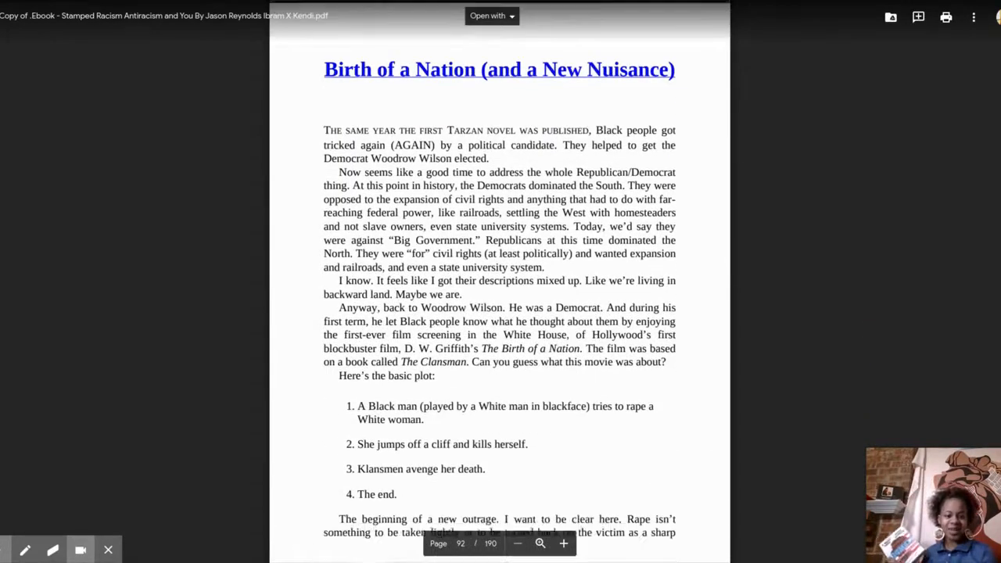
scroll("up", 3)
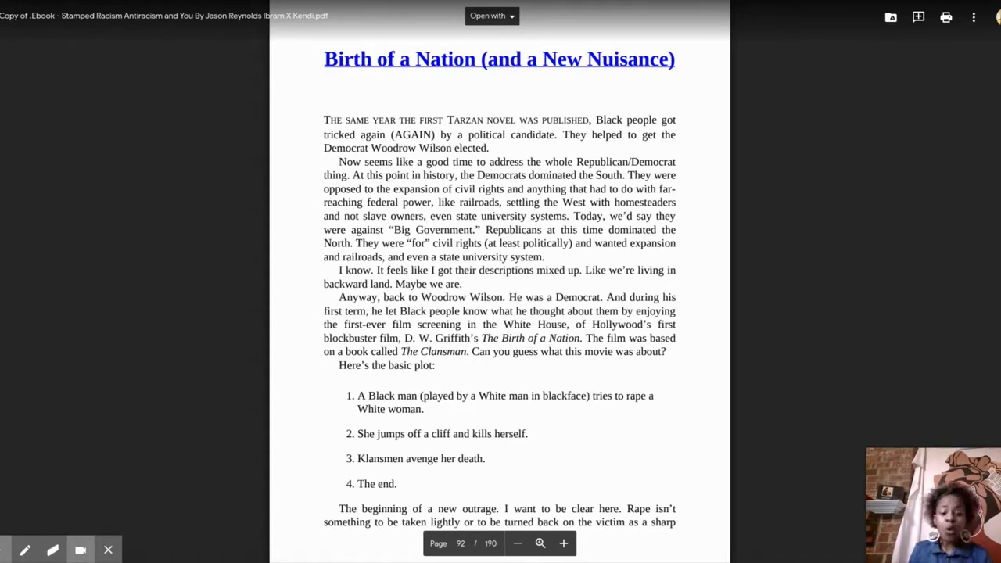
scroll("up", 3)
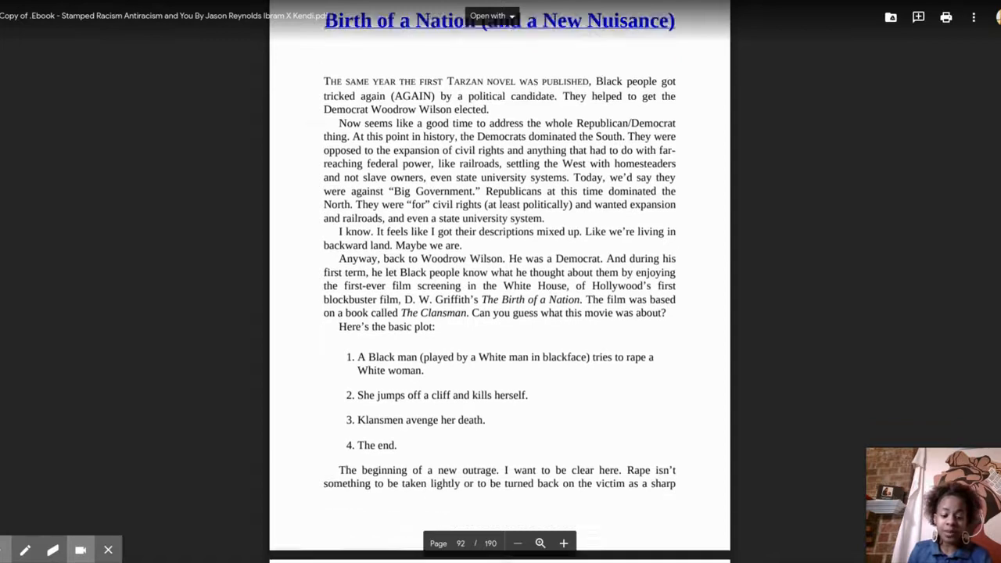
scroll("down", 3)
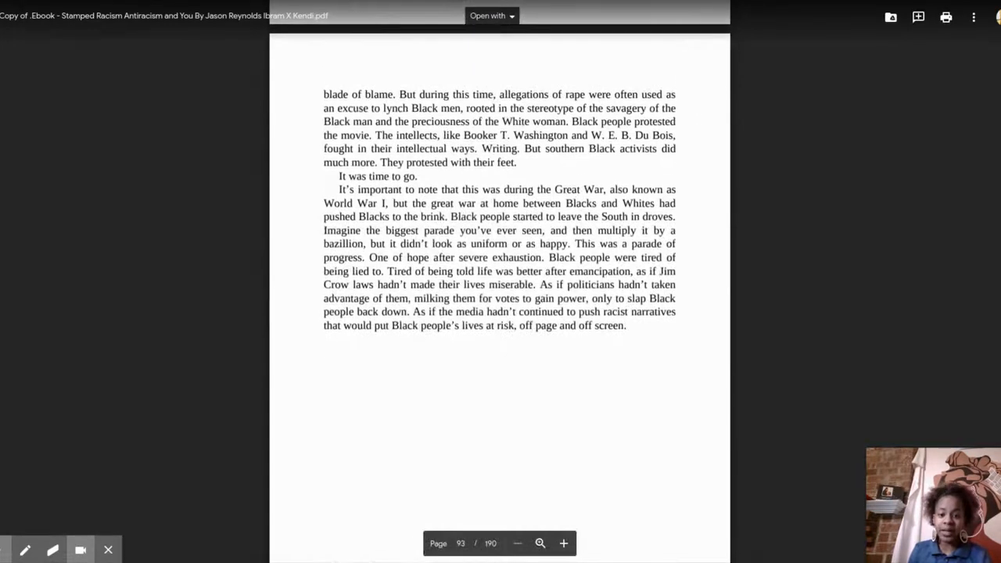
scroll("up", 3)
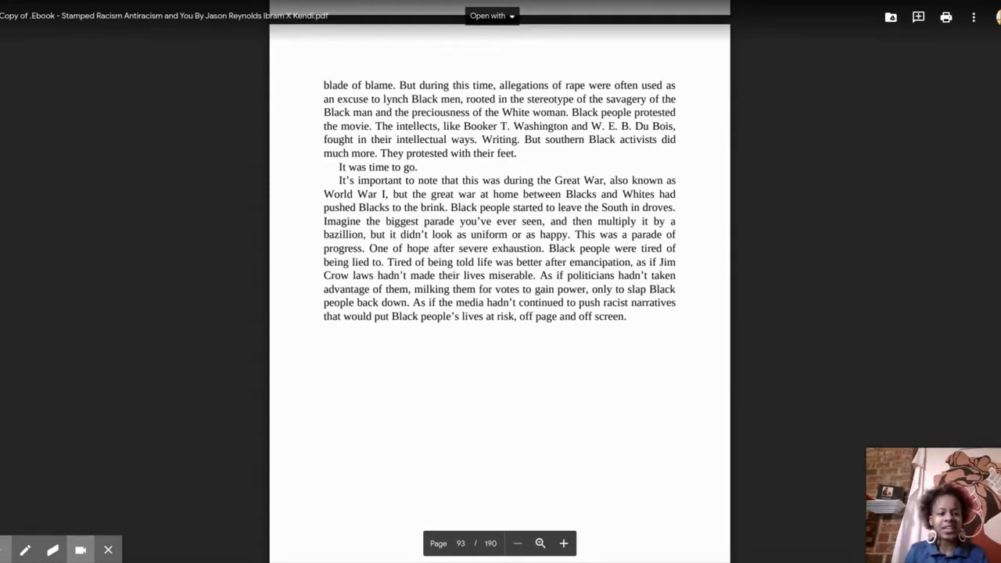